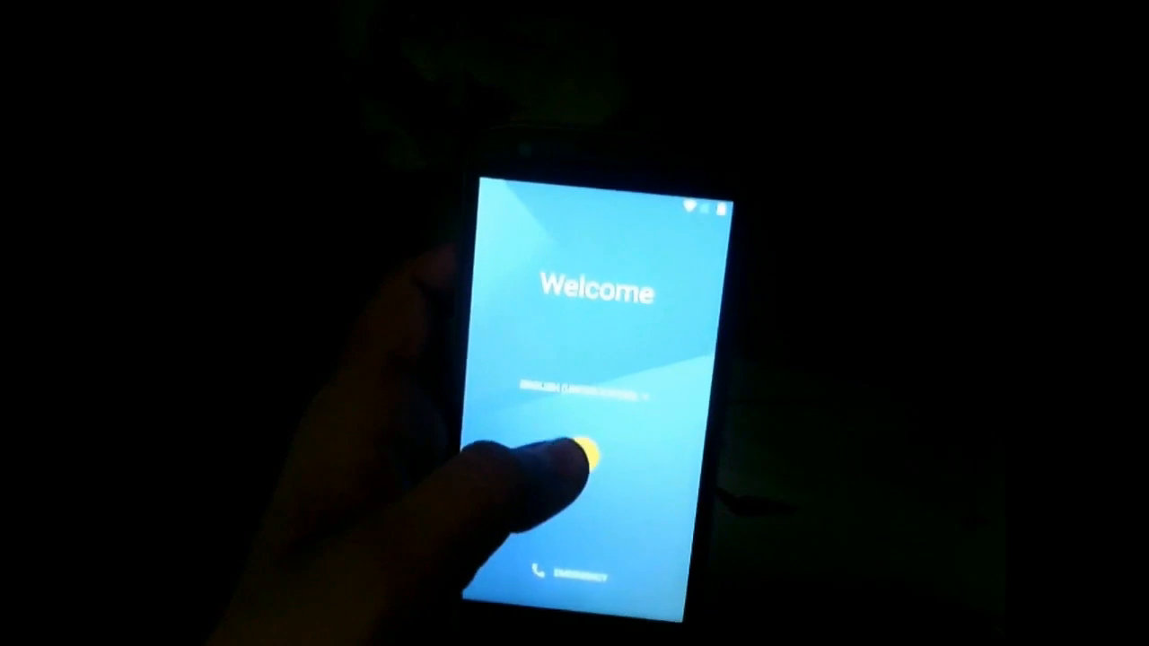
# Start the device setup from the Welcome screen, reaching the privacy notice.
pyautogui.click(584, 466)
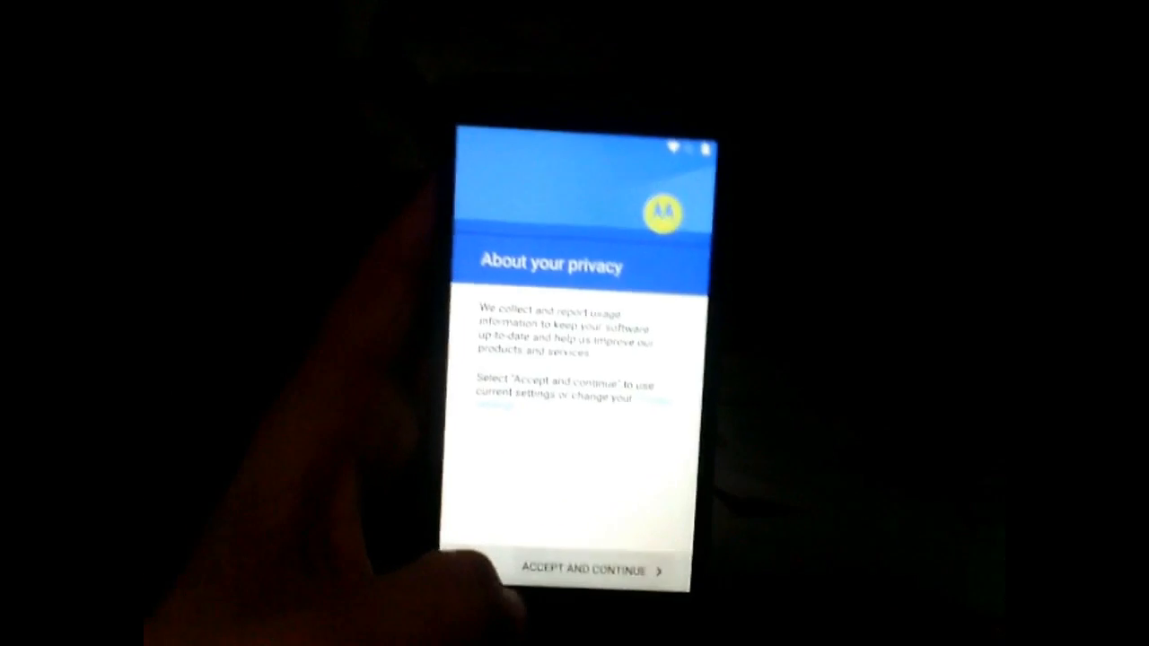
pyautogui.click(589, 571)
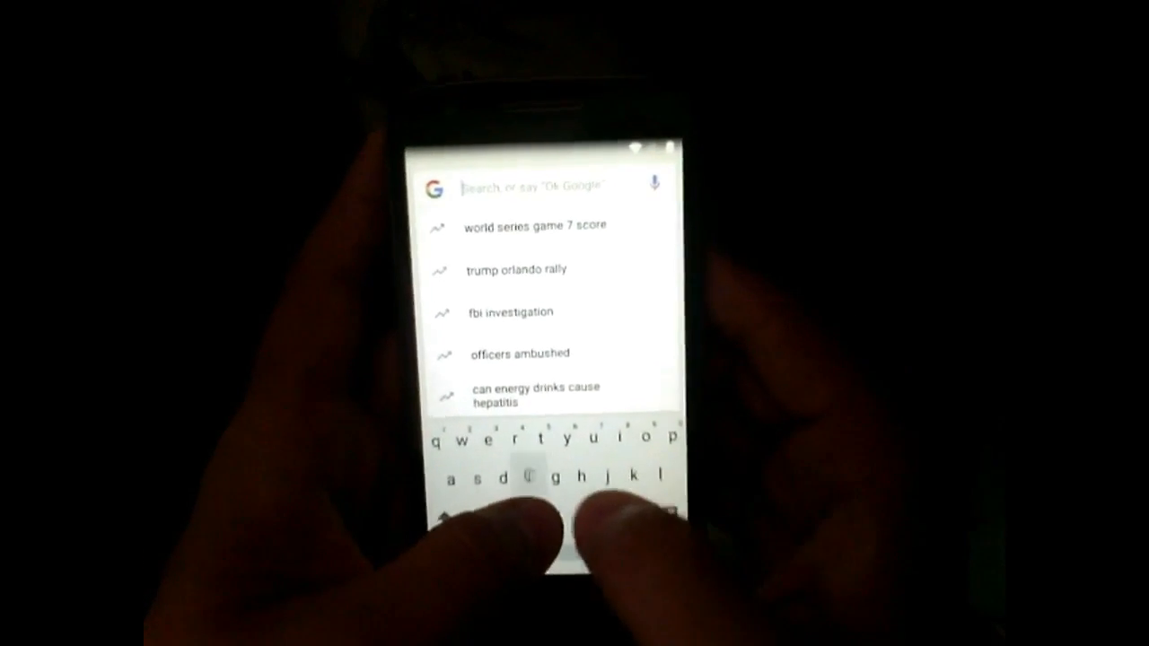
# Search 'ch' in the Google app and launch Chrome from the suggestions.
pyautogui.write('ch')
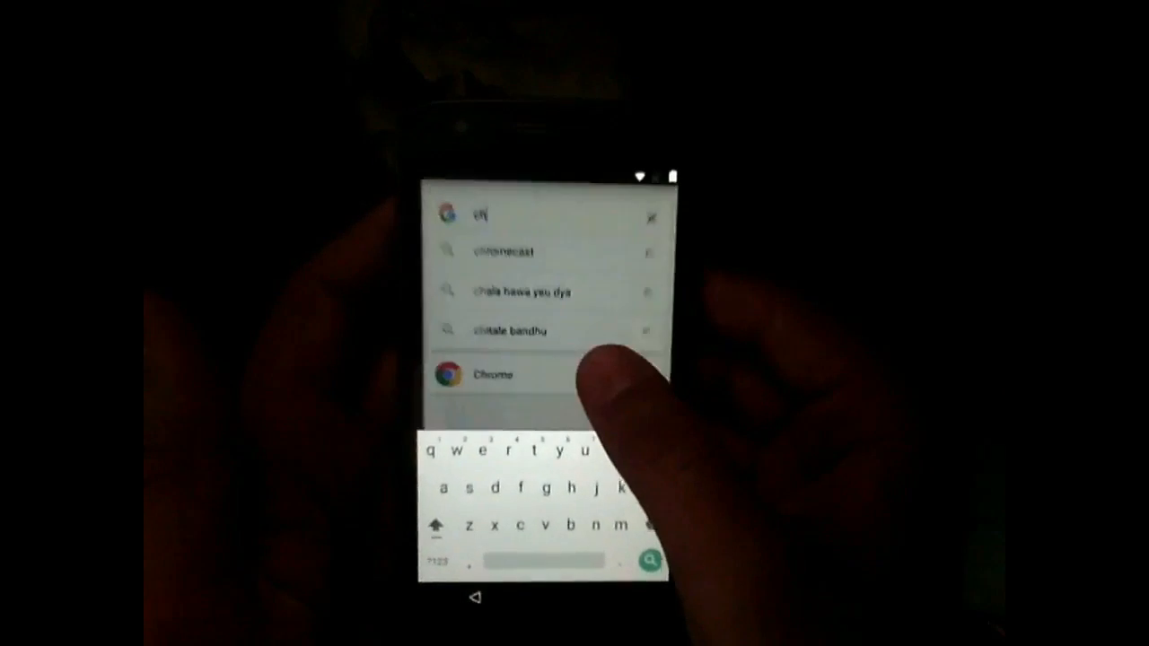
pyautogui.click(488, 375)
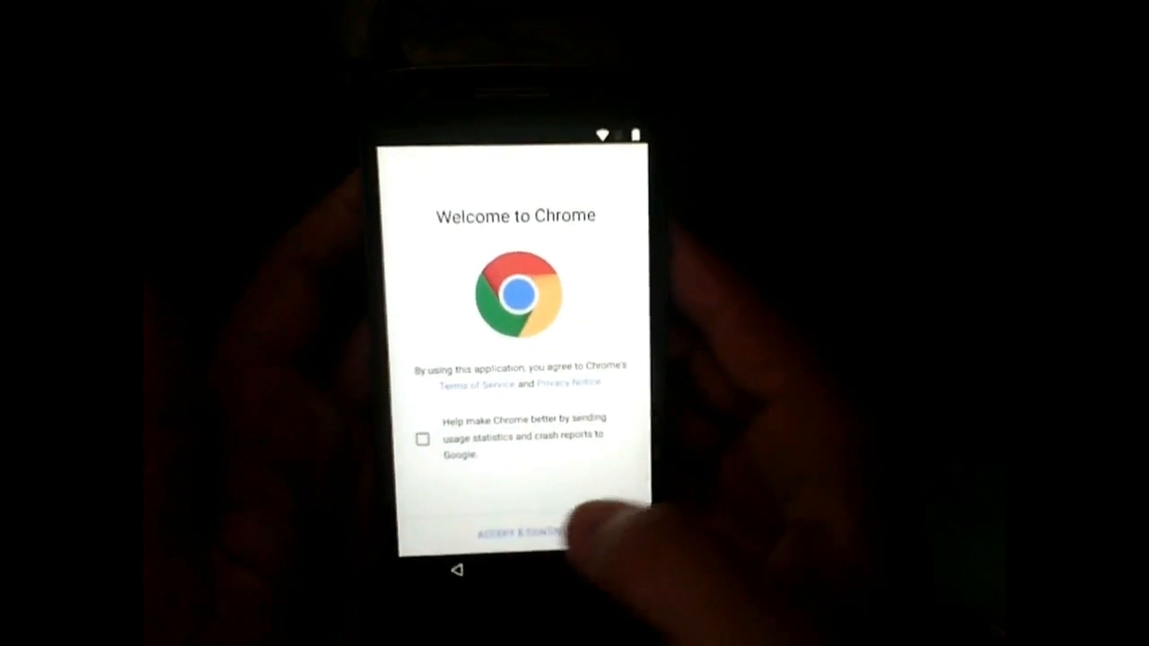
# Accept Chrome's terms and search Google for the Test DPC apk.
pyautogui.click(514, 532)
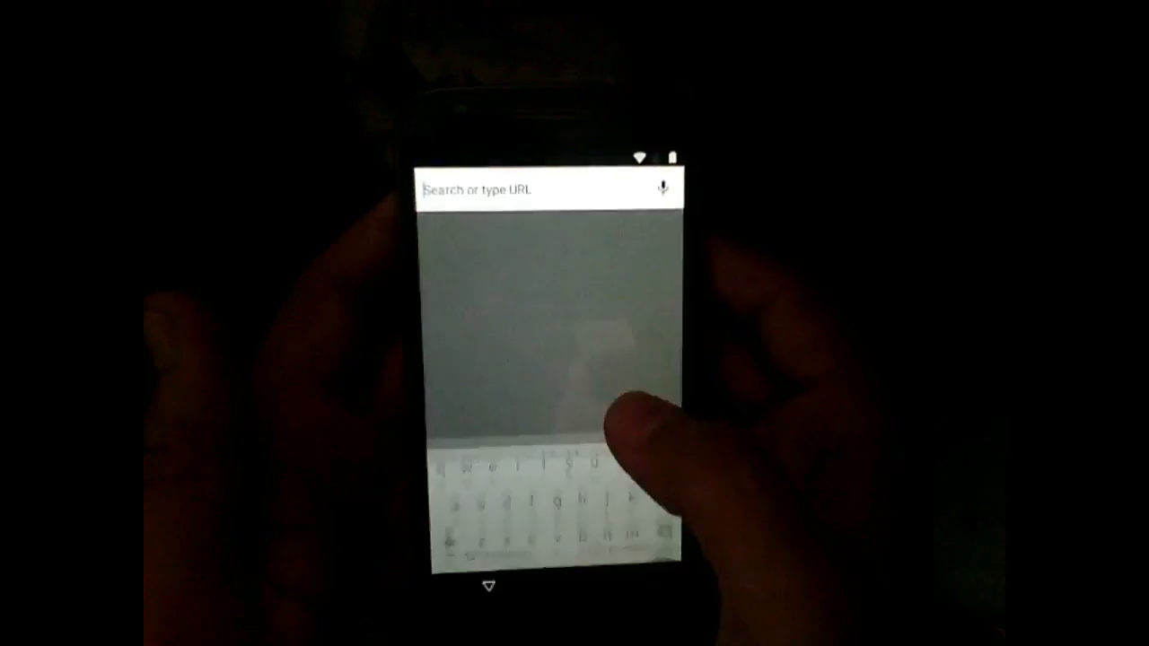
pyautogui.write('t')
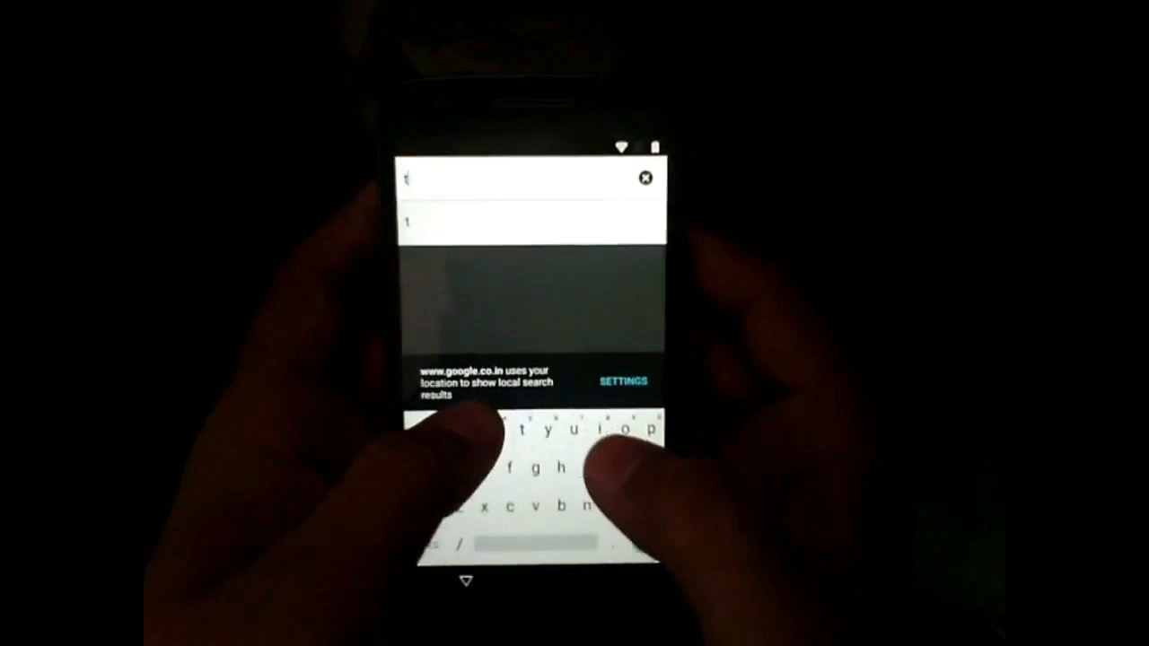
pyautogui.write('est')
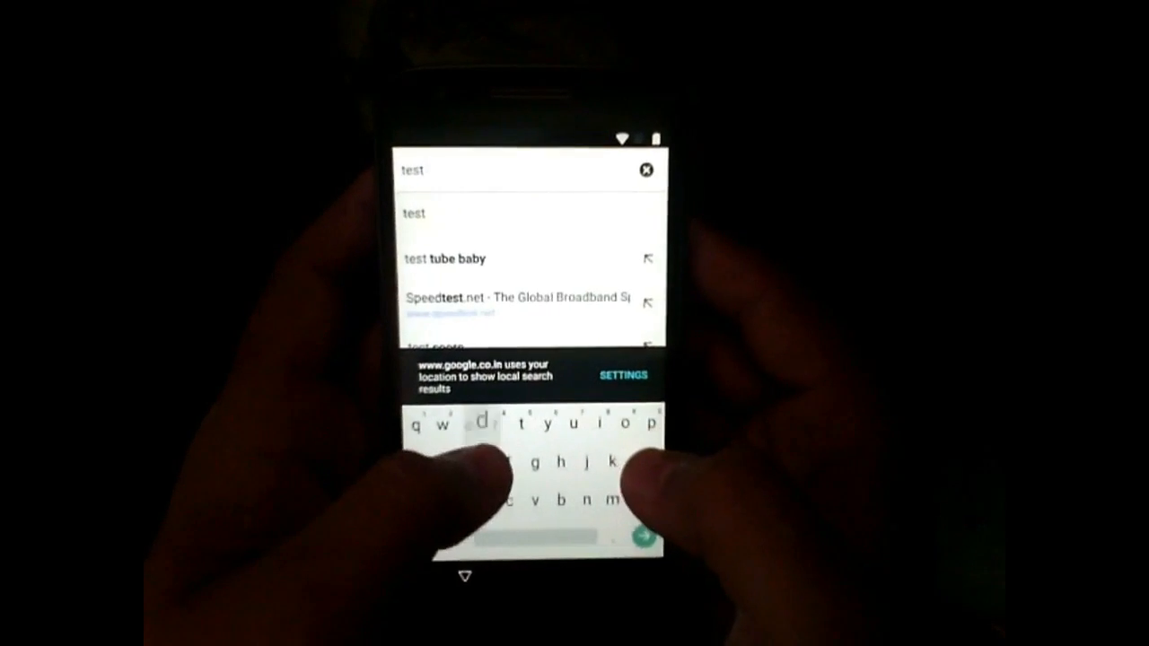
pyautogui.write('dcp apk')
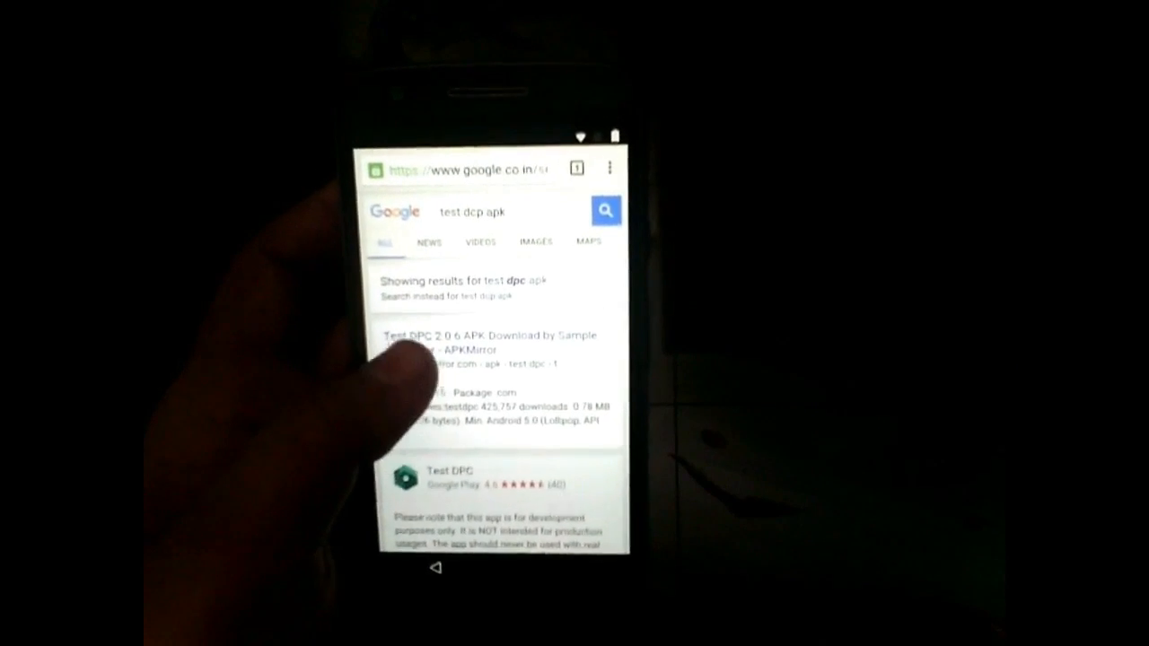
# Go to the APKMirror Test DPC result and start the APK download.
pyautogui.click(492, 343)
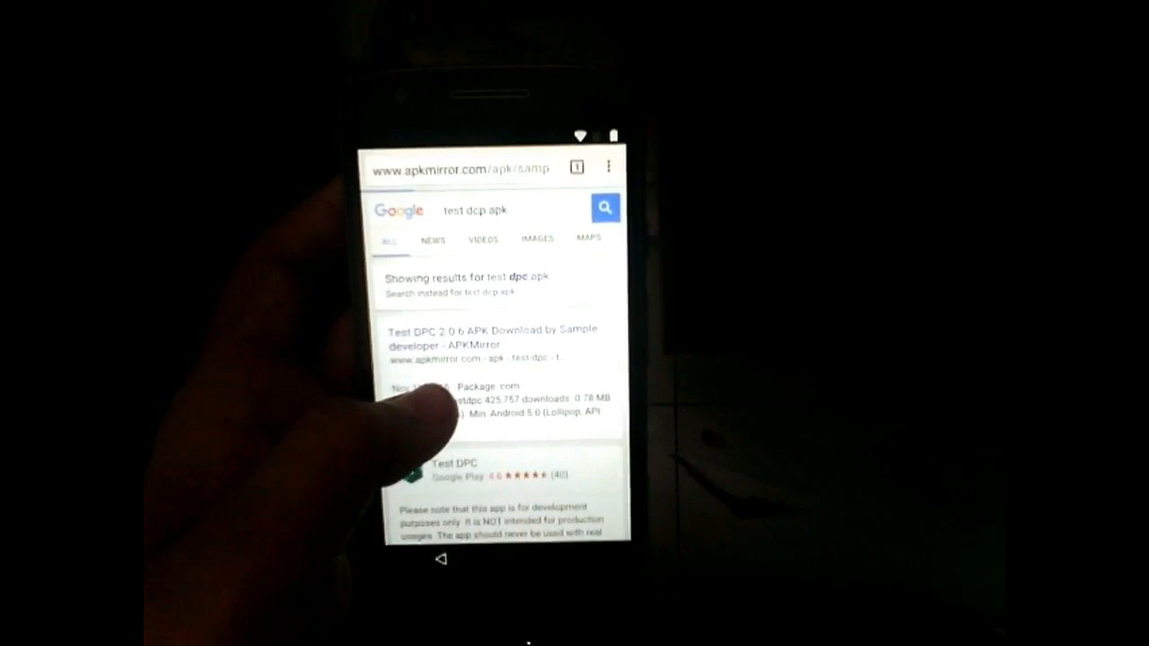
pyautogui.click(490, 327)
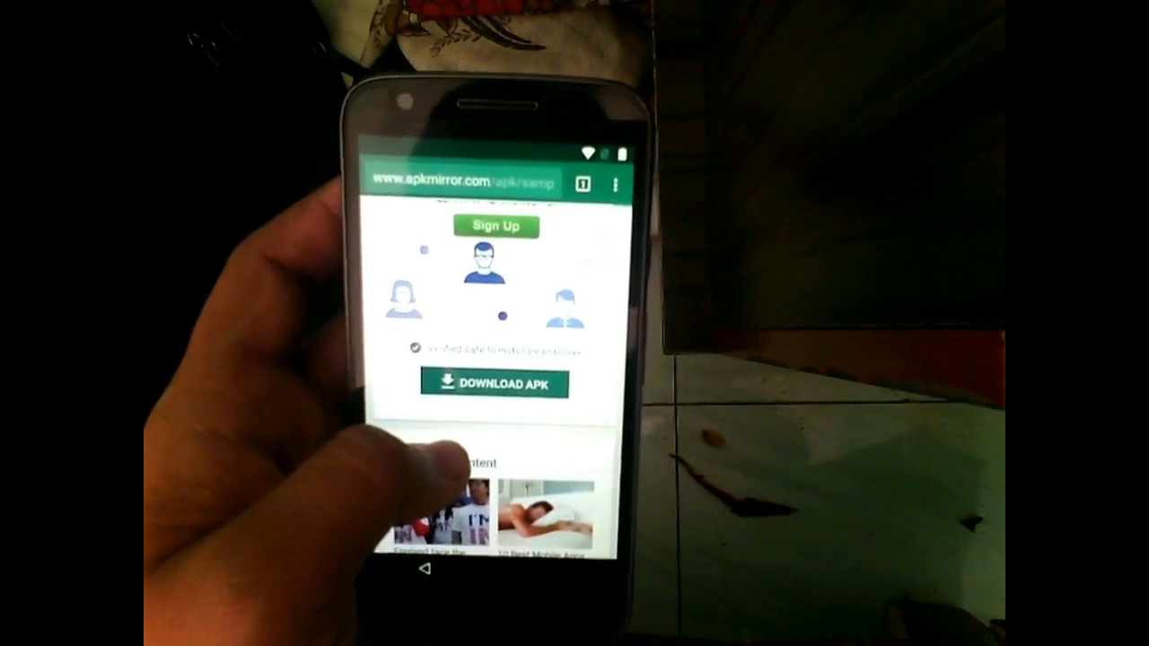
pyautogui.click(495, 385)
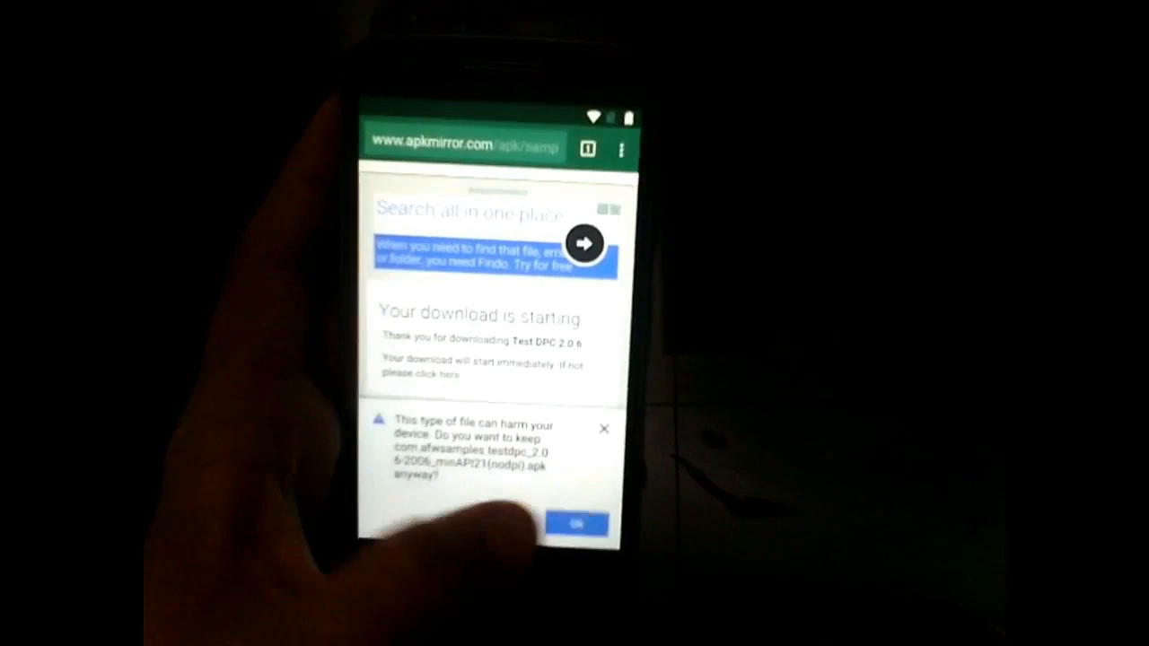
pyautogui.click(578, 525)
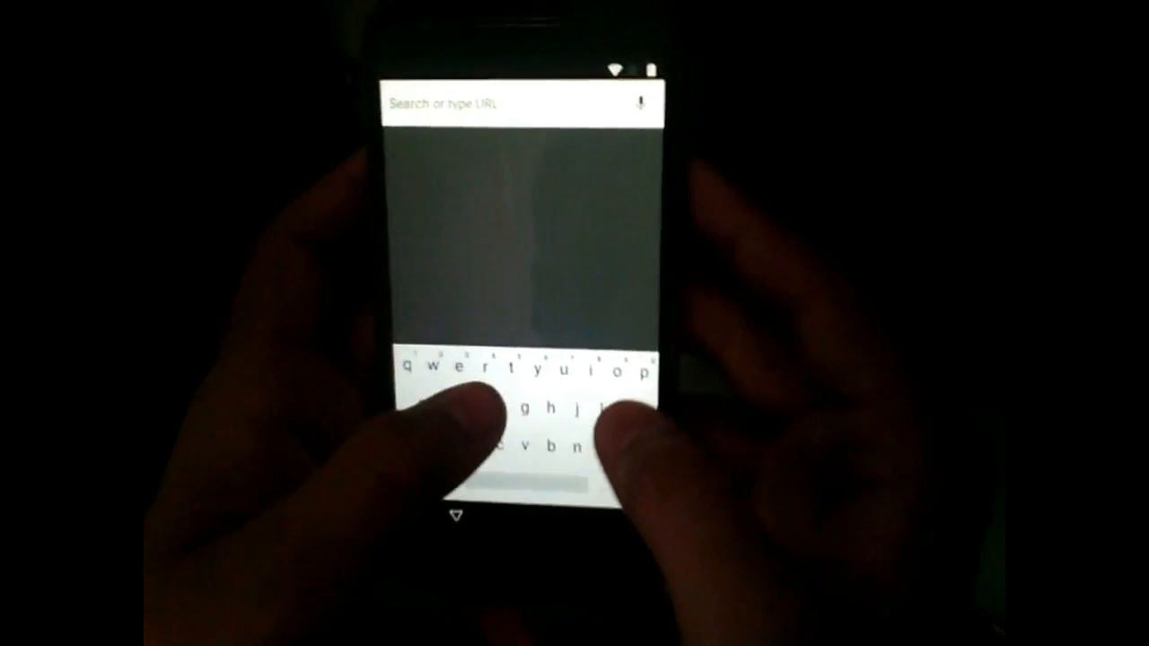
# Search 'do' in the Google app to bring up the Downloads app.
pyautogui.write('dow')
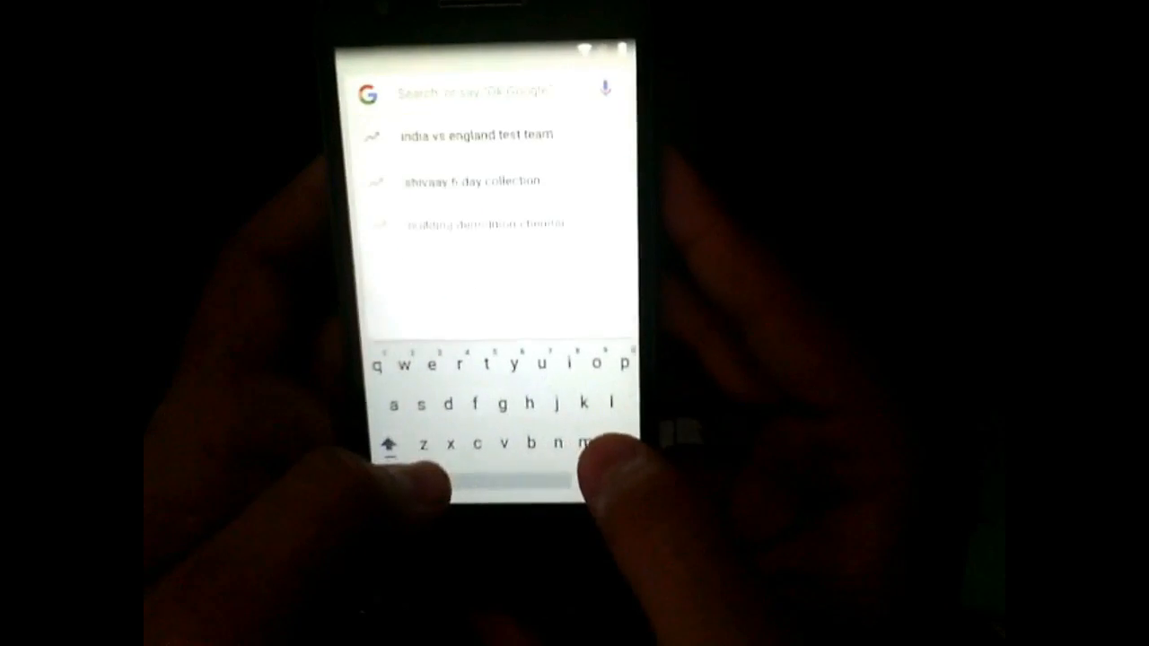
pyautogui.write('do')
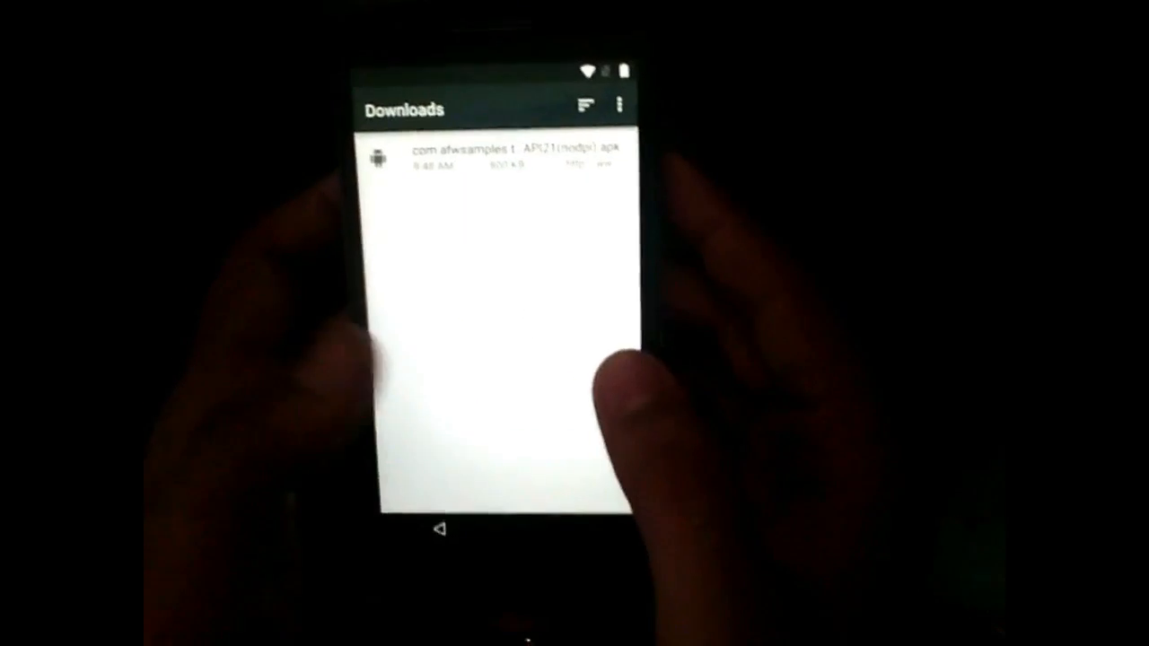
# Select the com.afwsamples Test DPC APK in Downloads to install it.
pyautogui.click(494, 153)
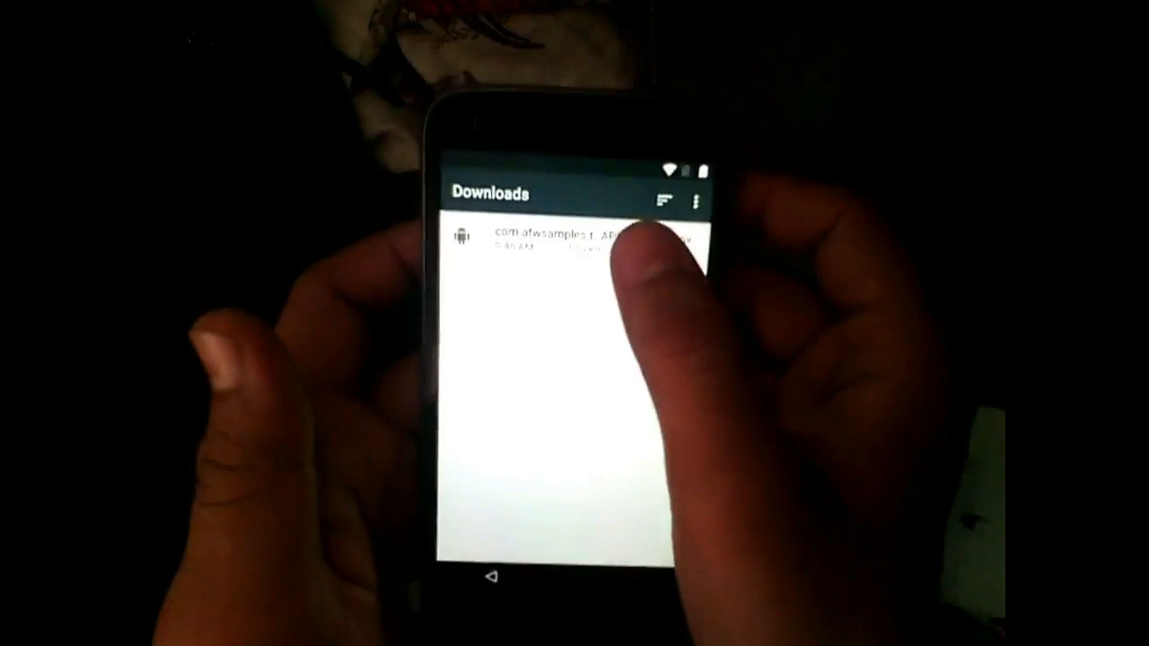
pyautogui.click(556, 237)
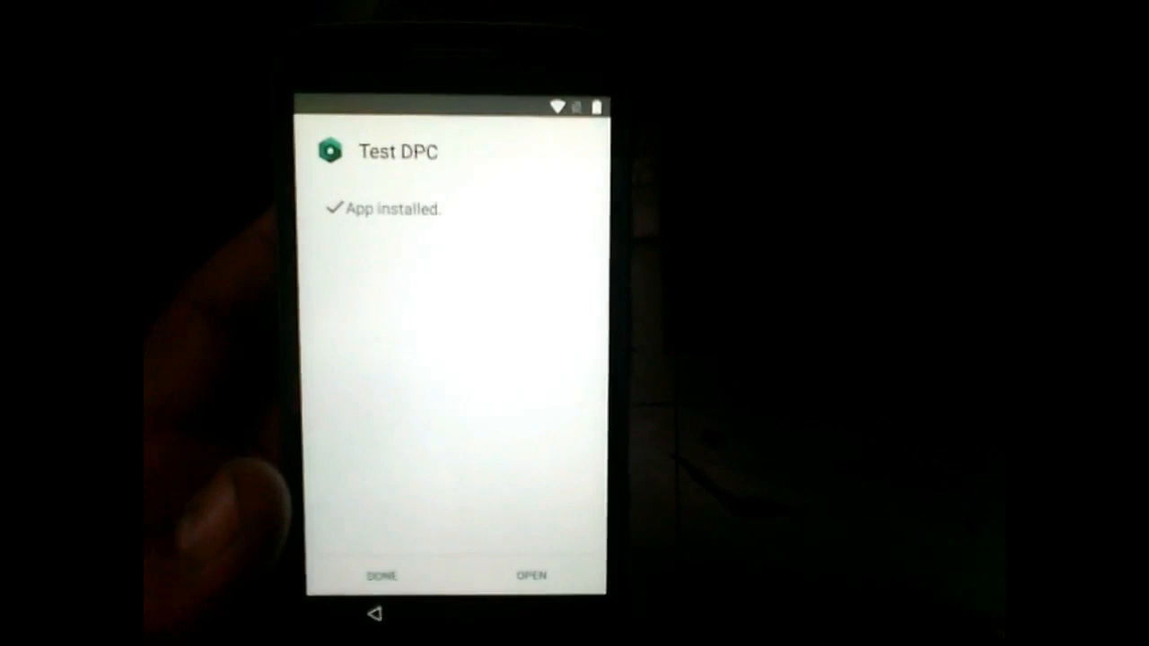
# Launch the newly installed Test DPC app to its Setup Management screen.
pyautogui.click(531, 574)
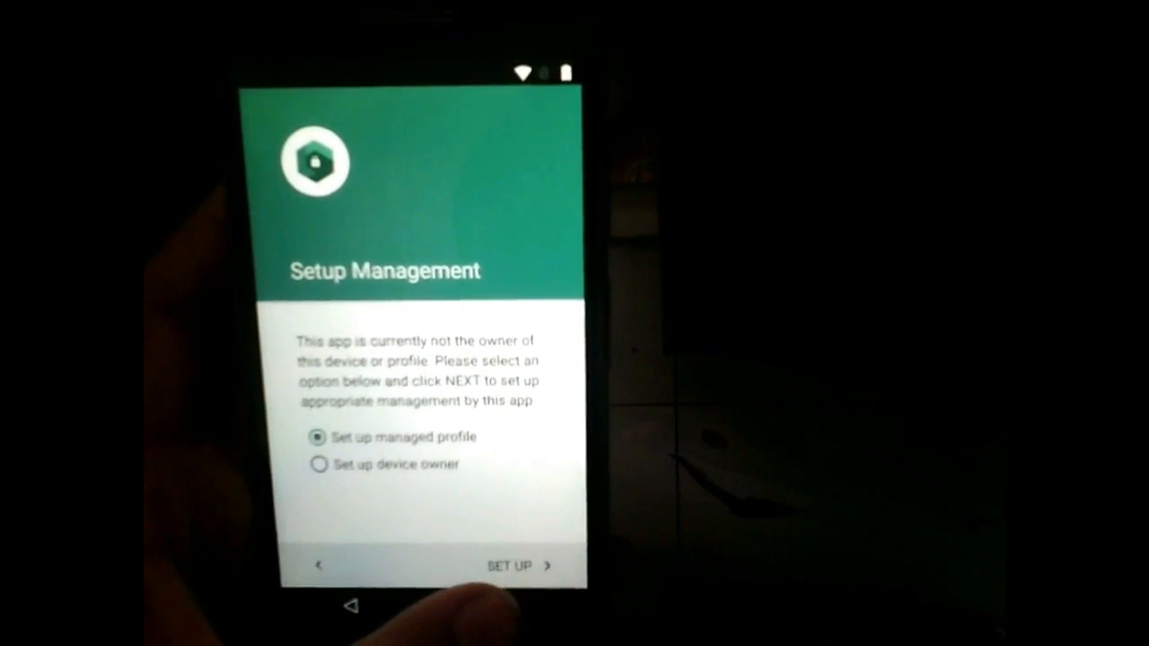
# Choose managed profile setup in Test DPC and agree to encrypt the device.
pyautogui.click(508, 567)
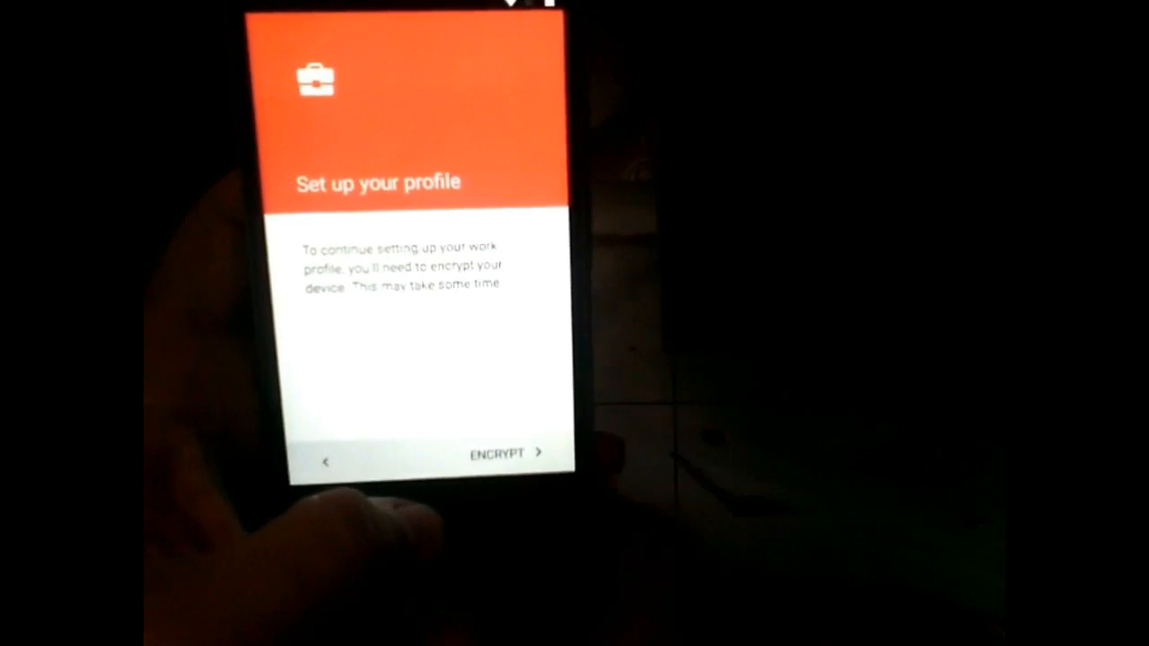
pyautogui.click(501, 452)
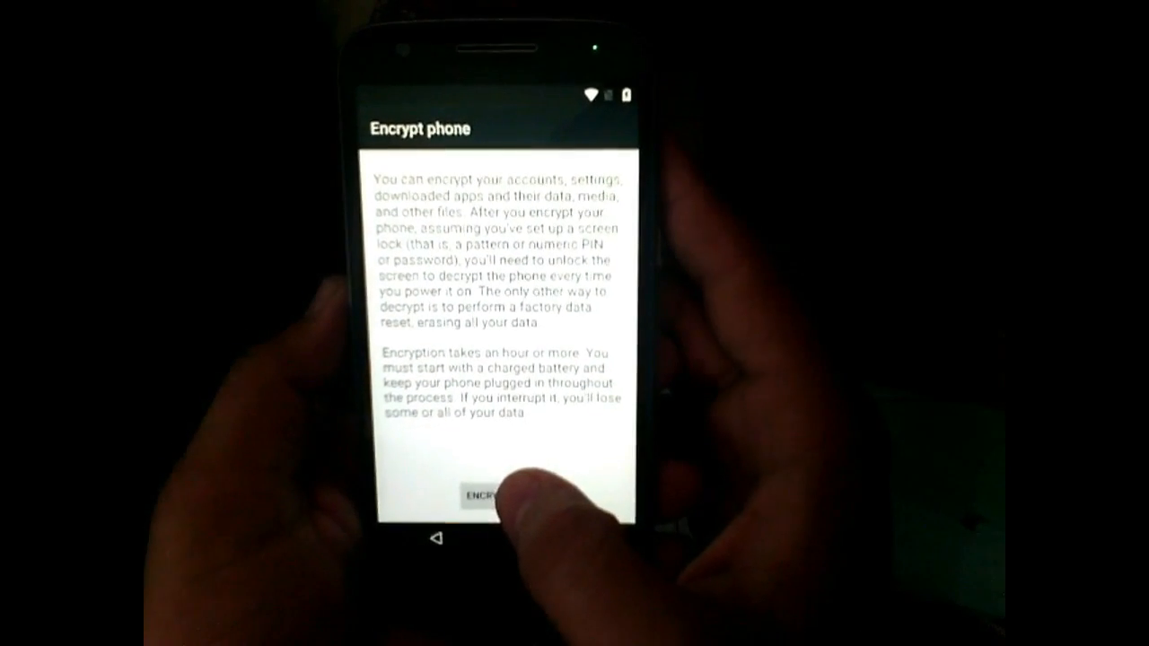
# Begin phone encryption and confirm the irreversible-encryption warning.
pyautogui.click(488, 495)
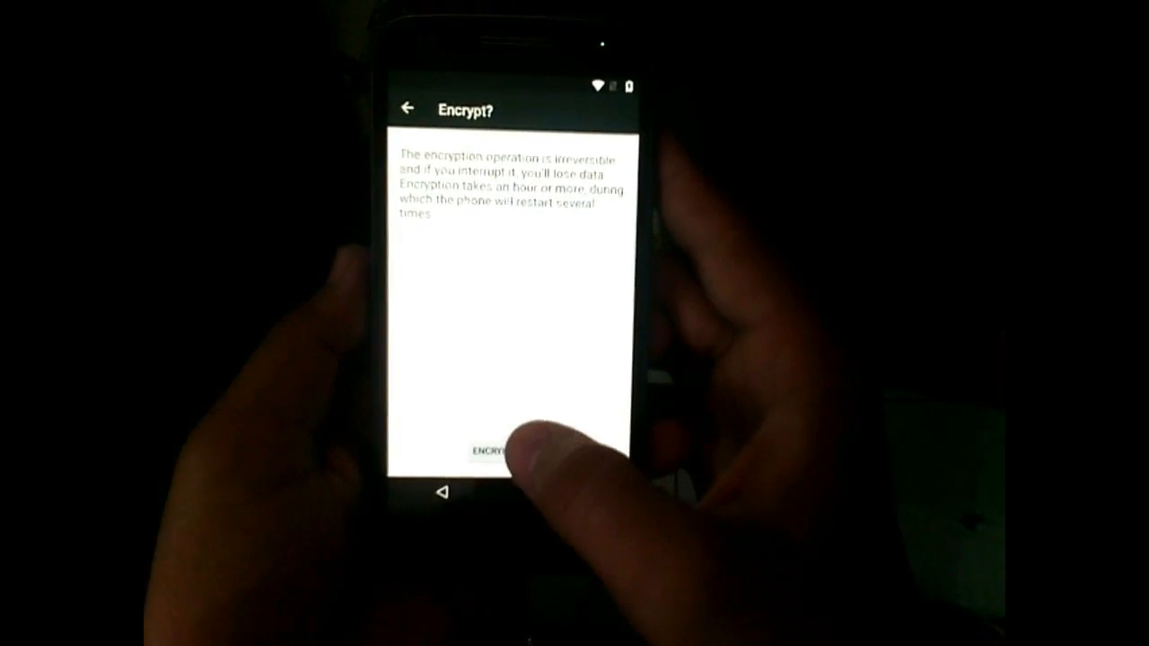
pyautogui.click(493, 449)
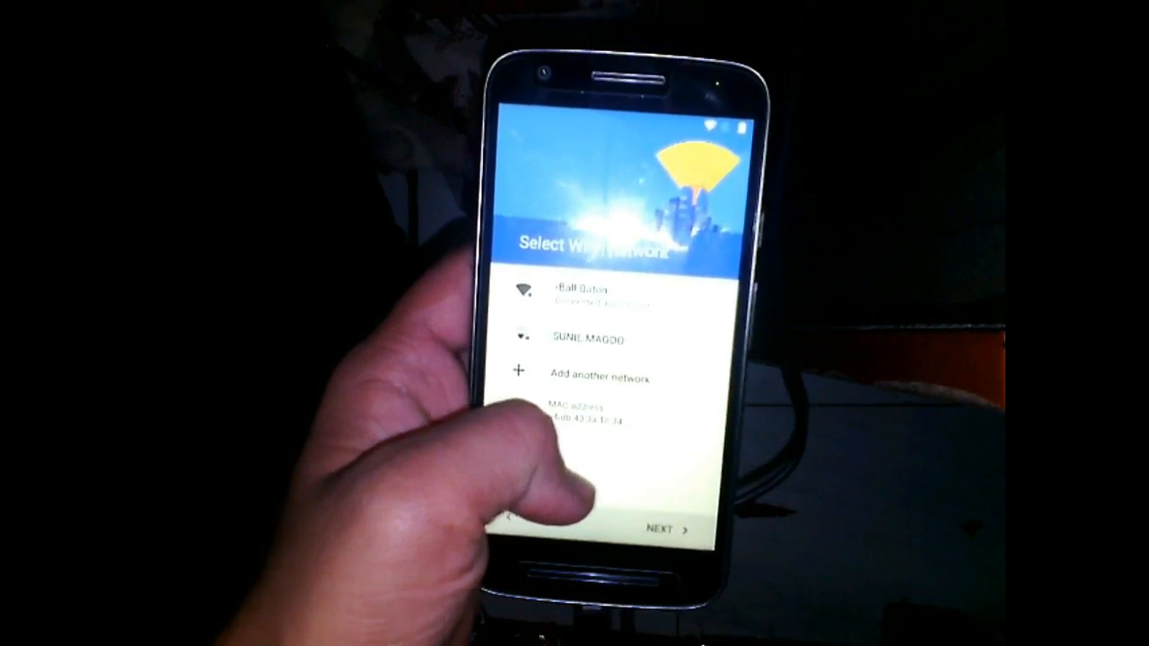
# Continue past the Select Wi-Fi network step back to the Test DPC profile setup.
pyautogui.click(664, 528)
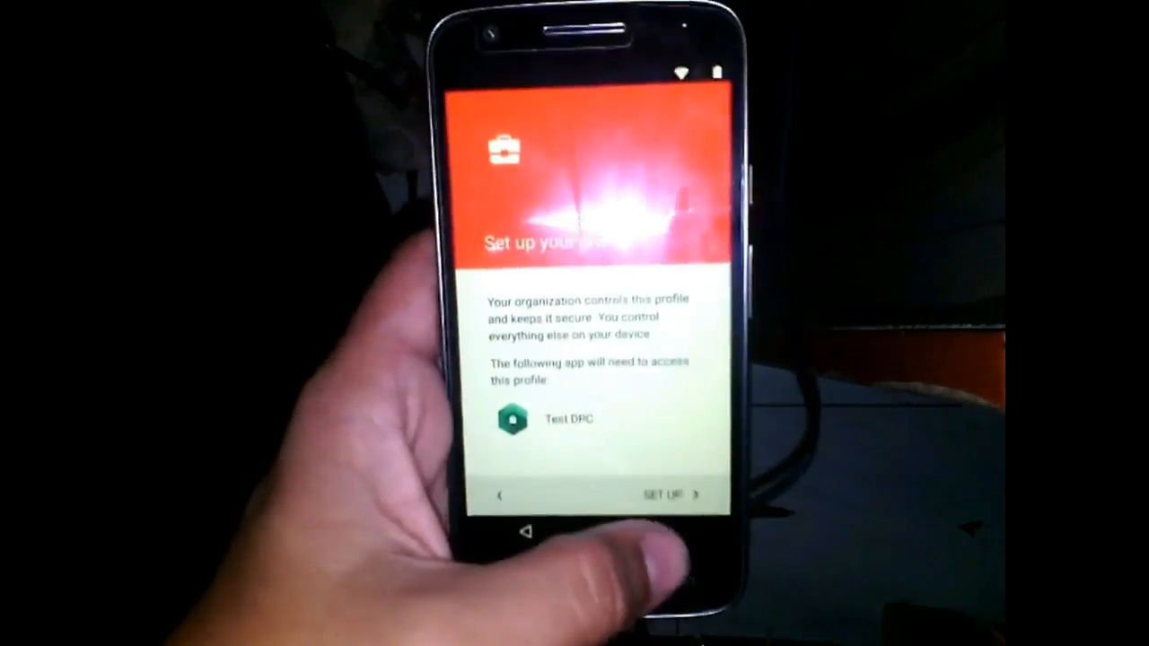
# Accept the administrator monitoring notice and continue creating the Test DPC work profile.
pyautogui.click(664, 496)
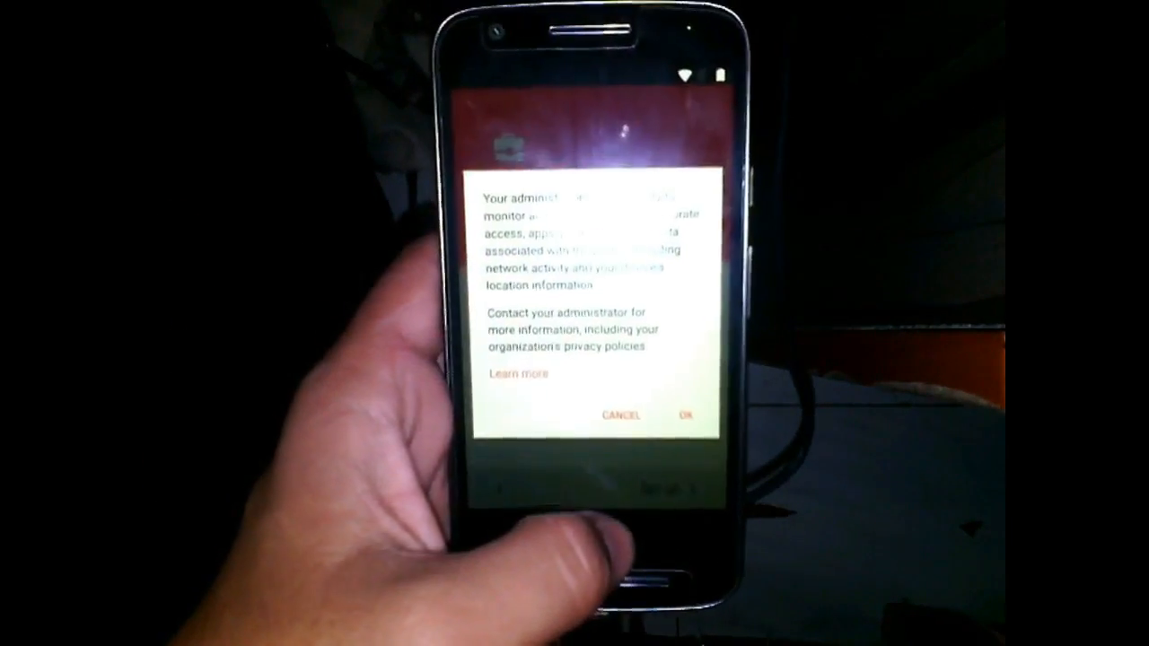
pyautogui.click(690, 413)
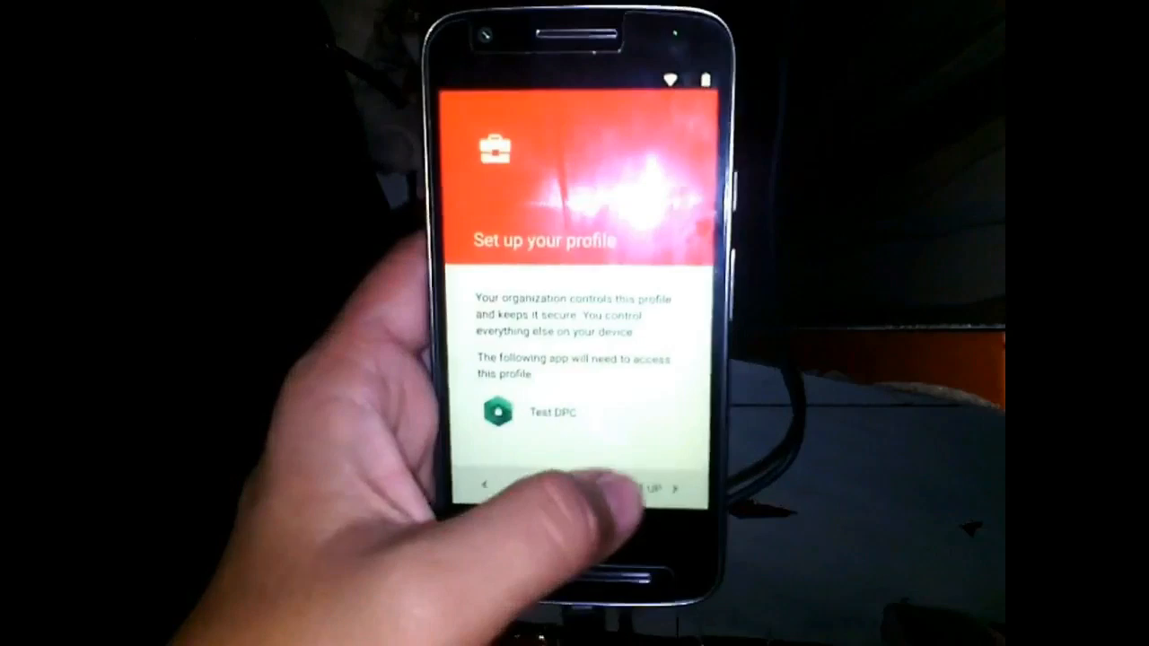
pyautogui.click(656, 489)
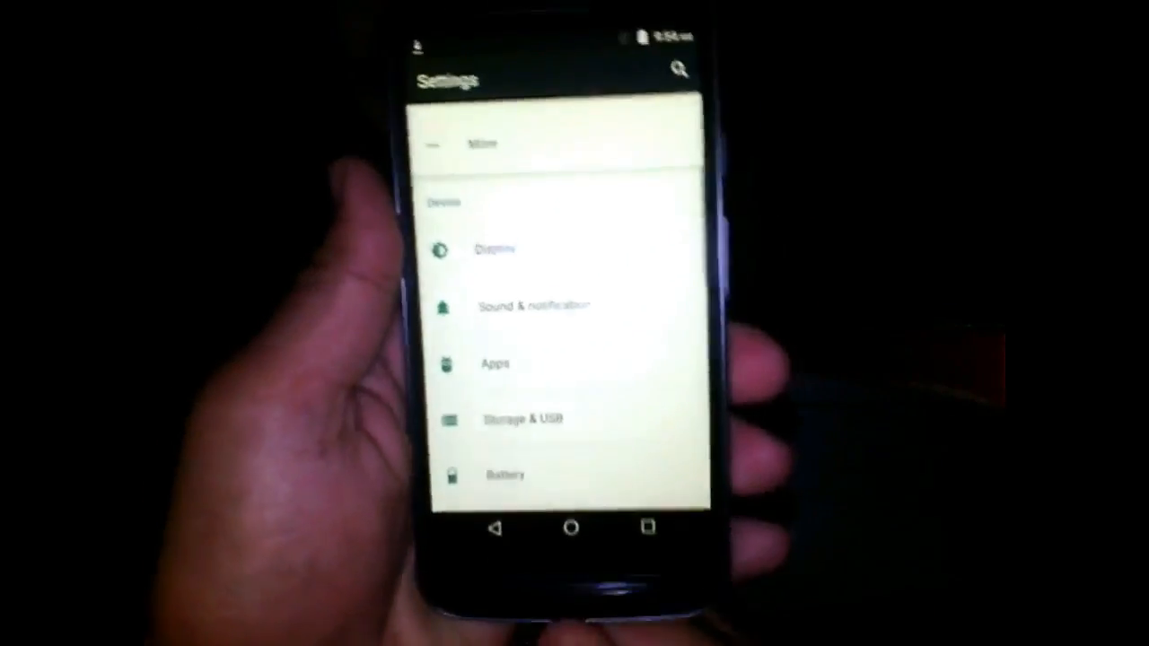
# Reach Backup & reset in Settings and begin the factory data reset.
pyautogui.scroll(-3)
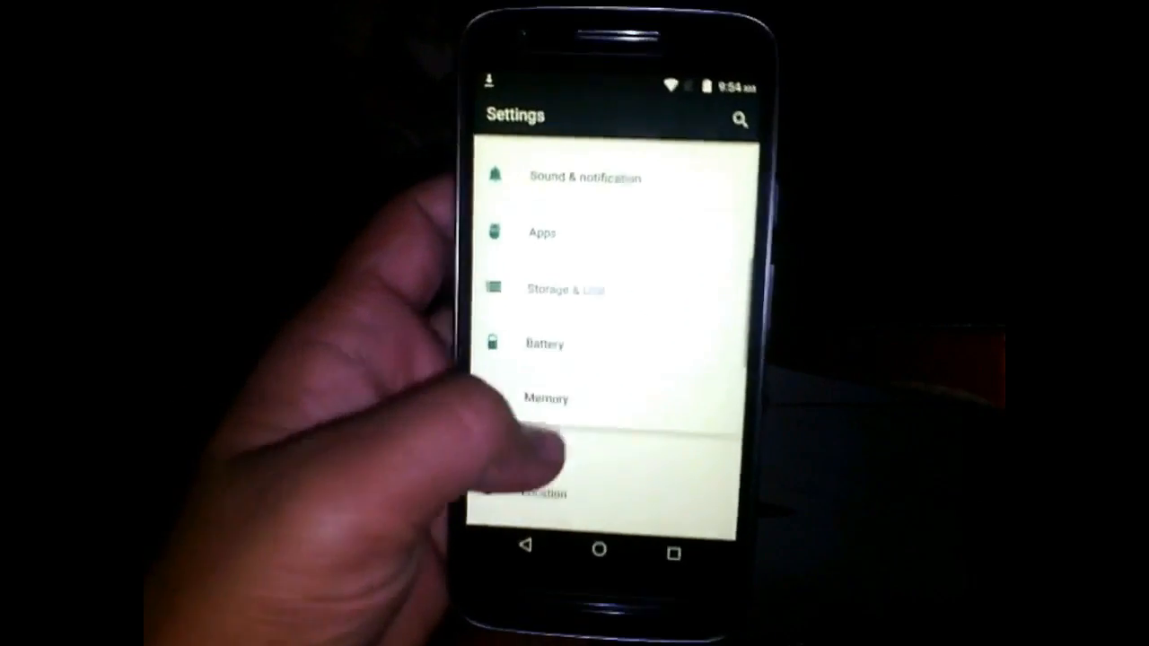
pyautogui.scroll(-3)
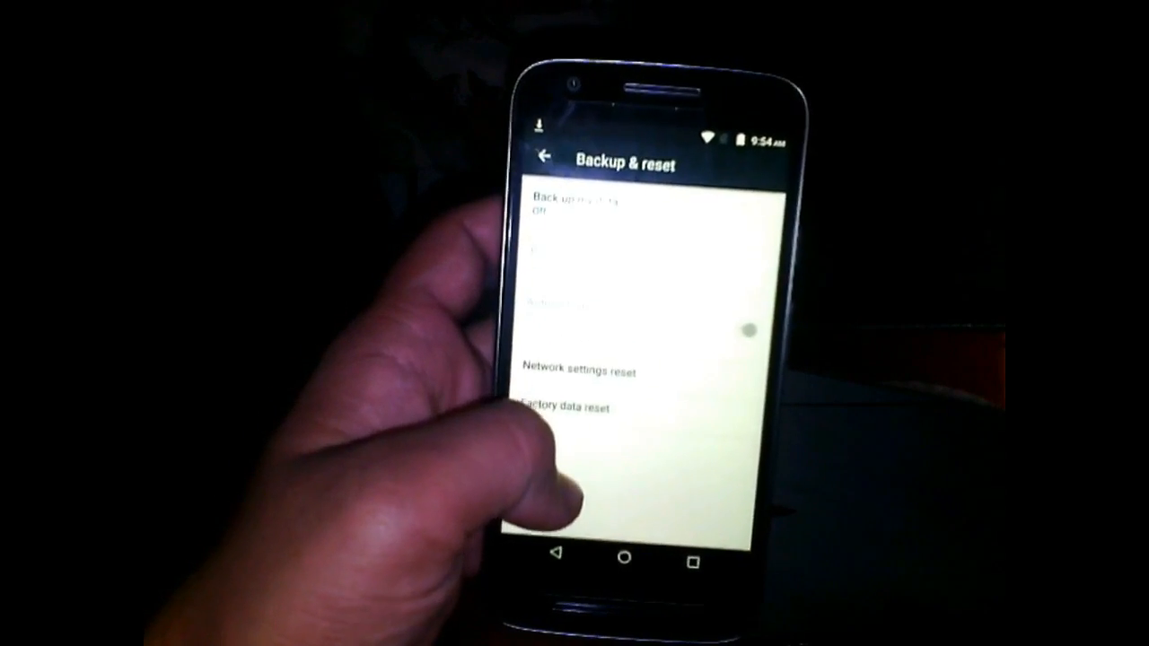
pyautogui.click(569, 406)
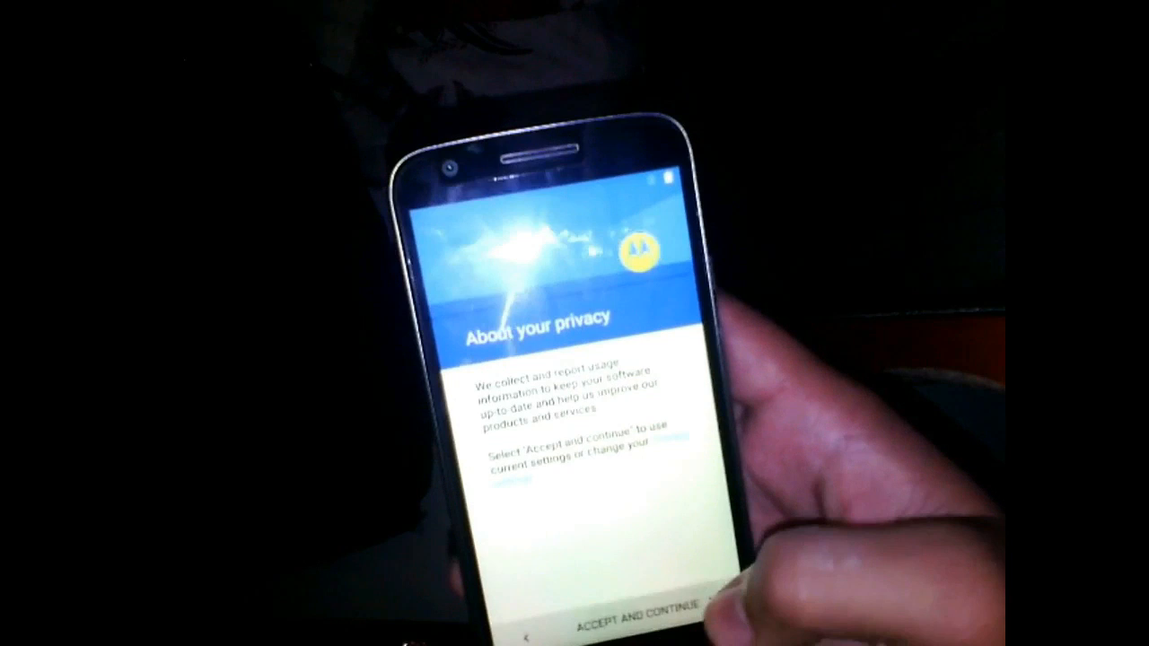
# Accept the privacy terms, keep date & time, and skip the name step.
pyautogui.click(637, 623)
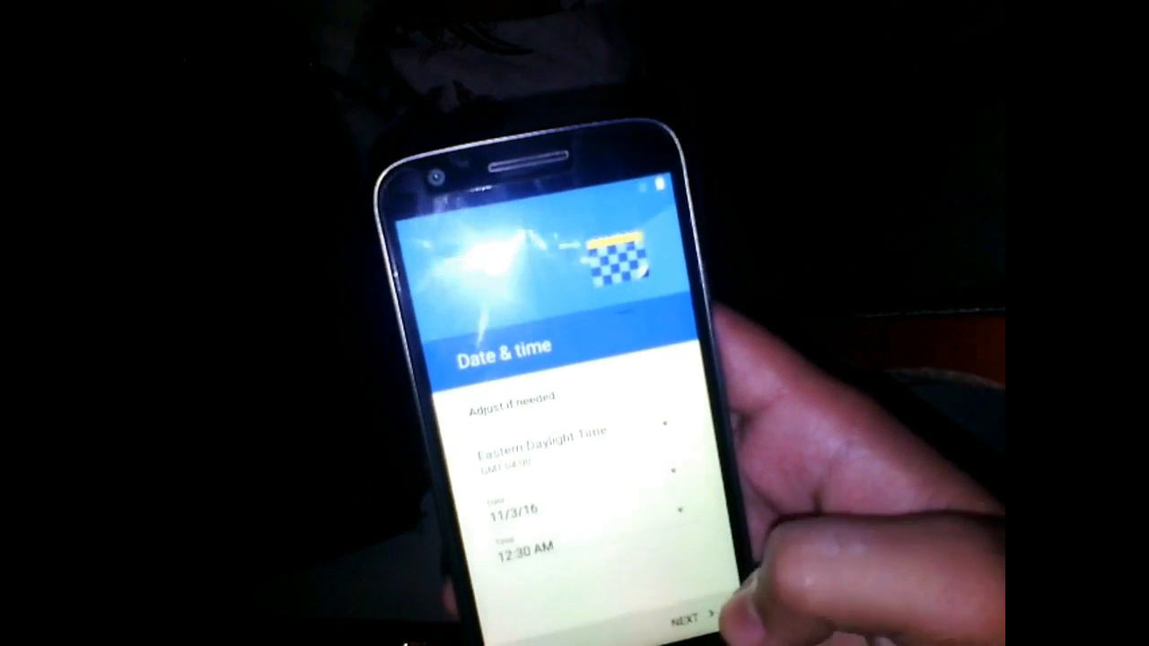
pyautogui.click(682, 619)
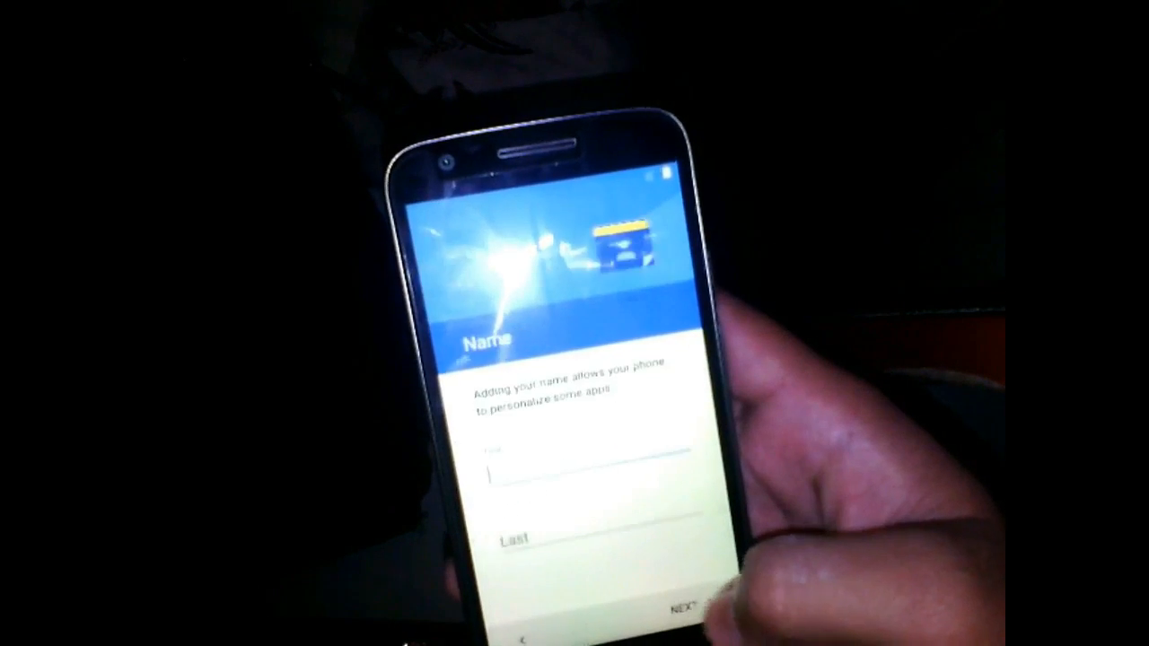
pyautogui.click(684, 614)
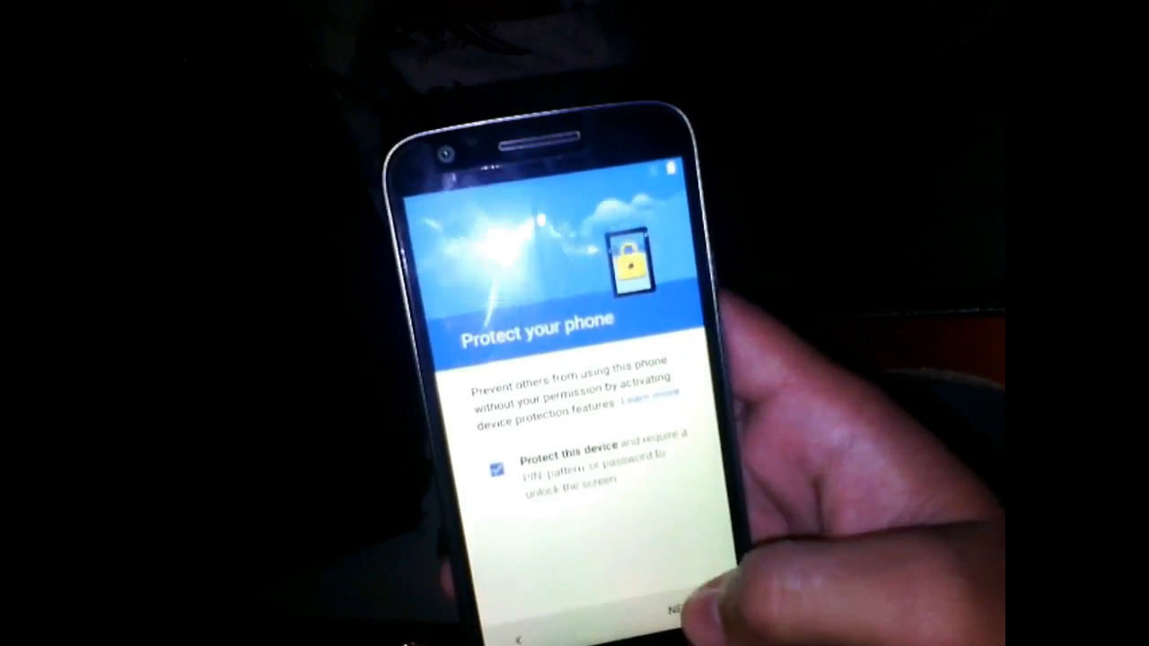